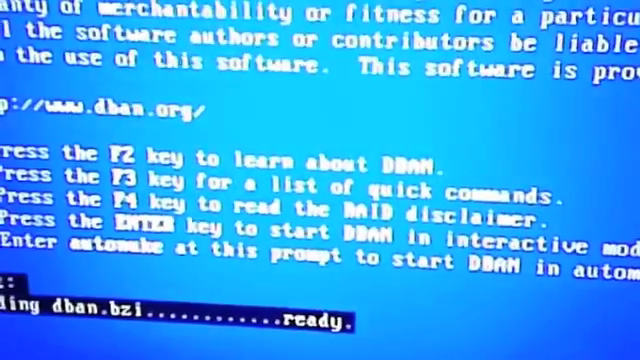
# Start DBAN in interactive mode from the boot prompt so it begins registering USB devices.
pyautogui.press('Return')
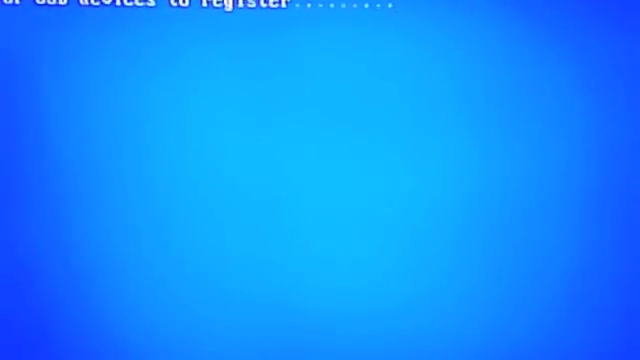